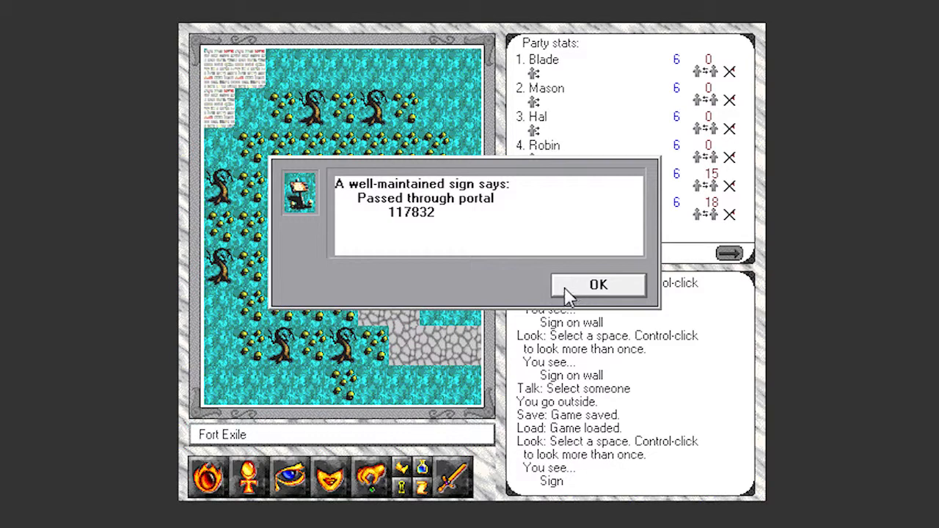
Dismiss the portal sign message and begin talking to a nearby Fort Exile resident
click(598, 284)
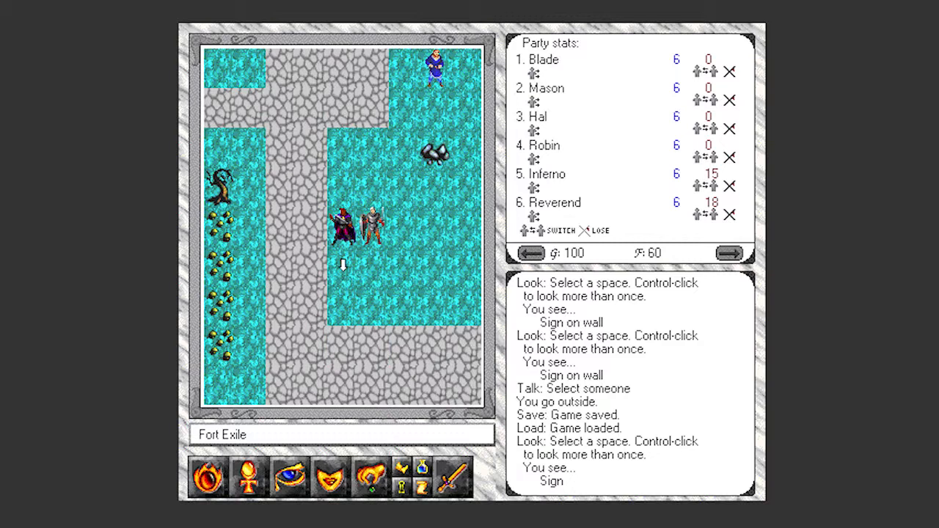
key(Down)
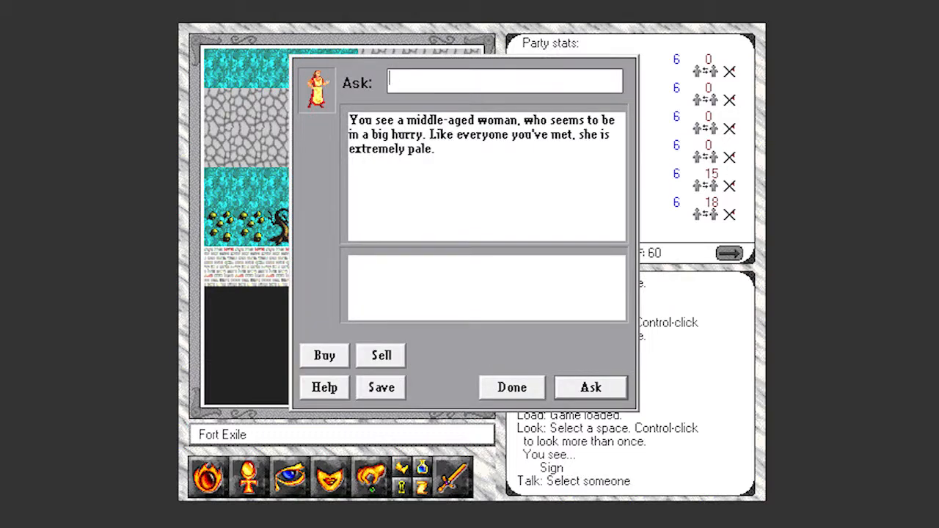
Ask the woman her name and work, then about supplies, food and Thairl
text(name)
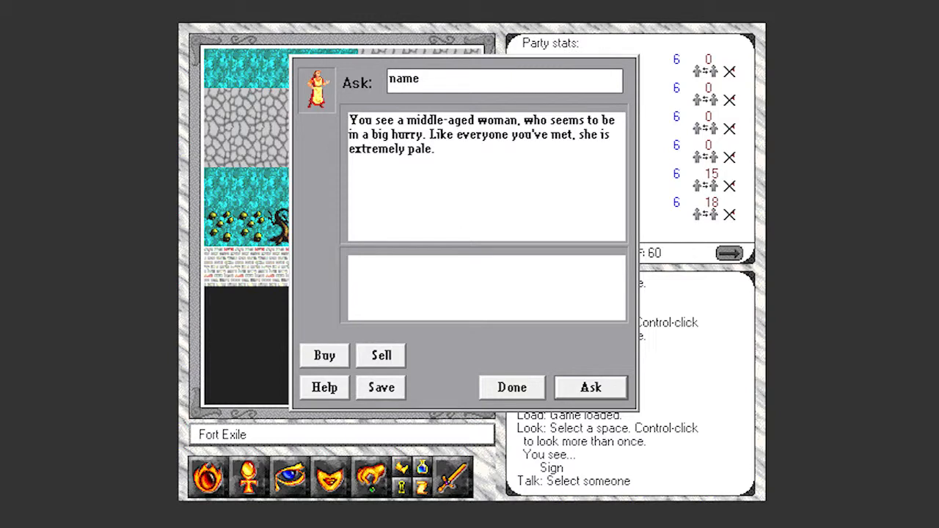
click(590, 387)
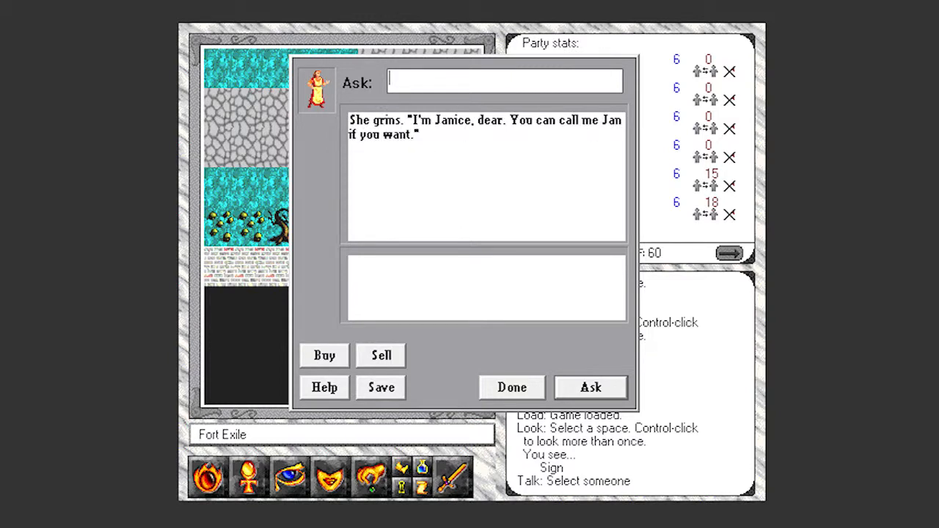
click(589, 388)
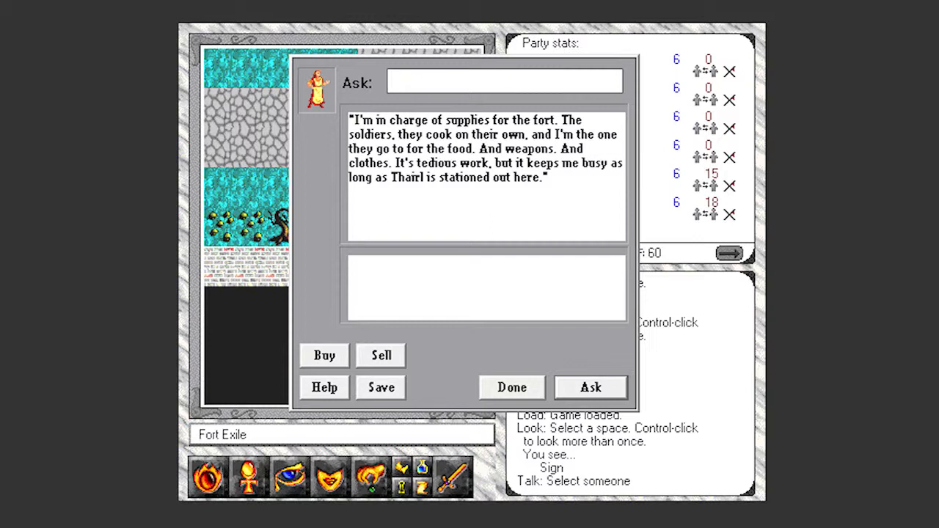
text(supp)
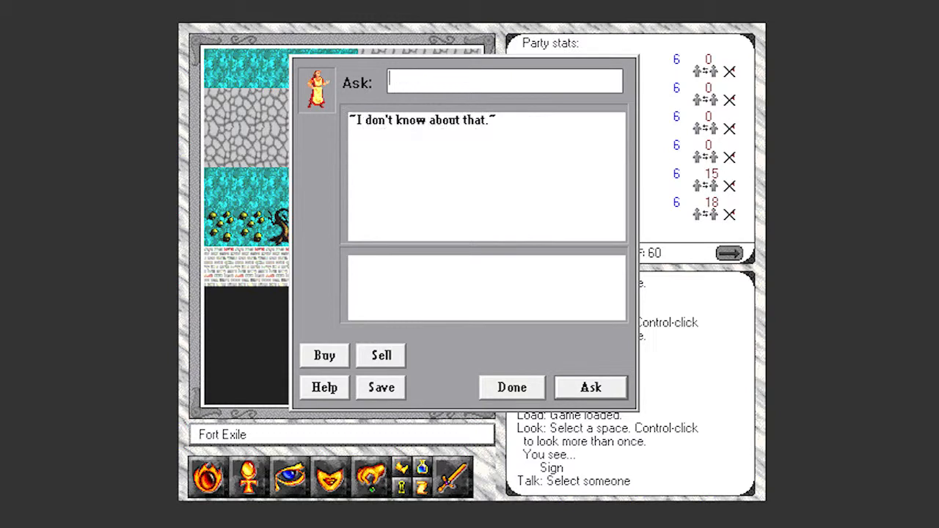
text(f)
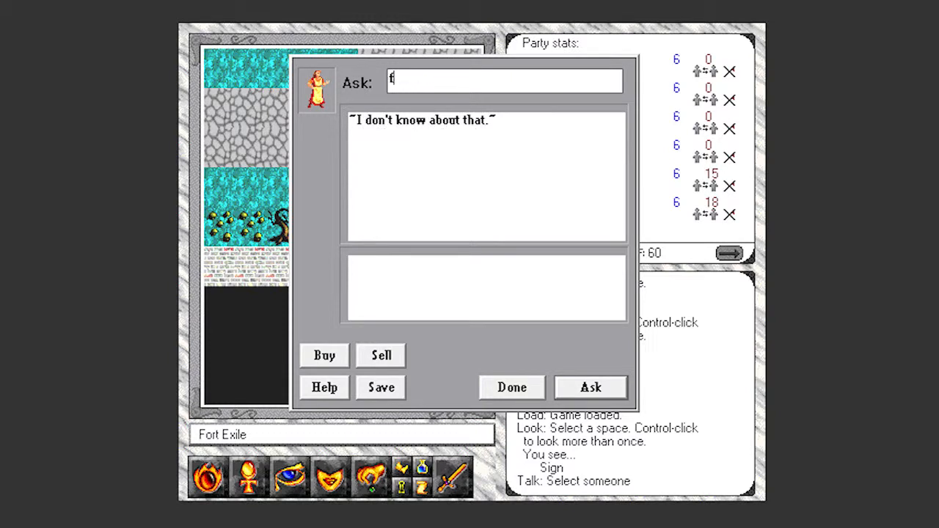
text(ood)
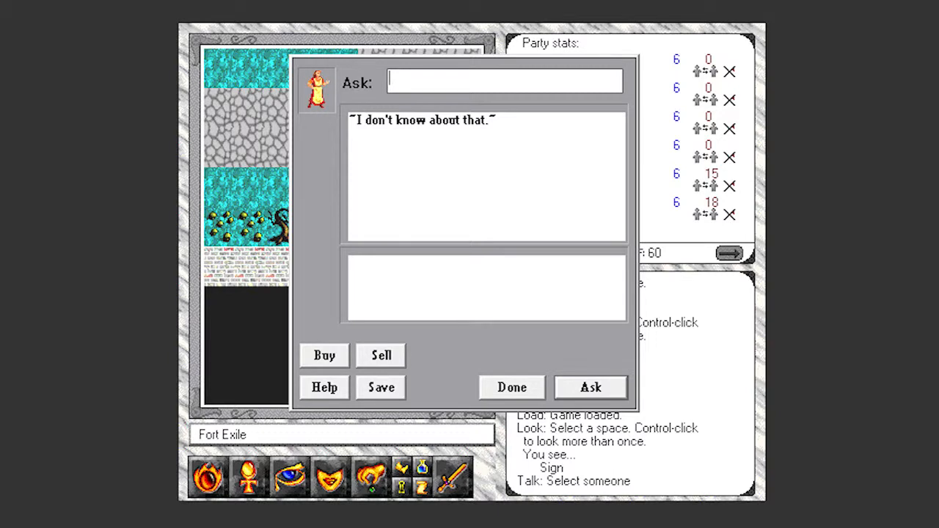
text(th)
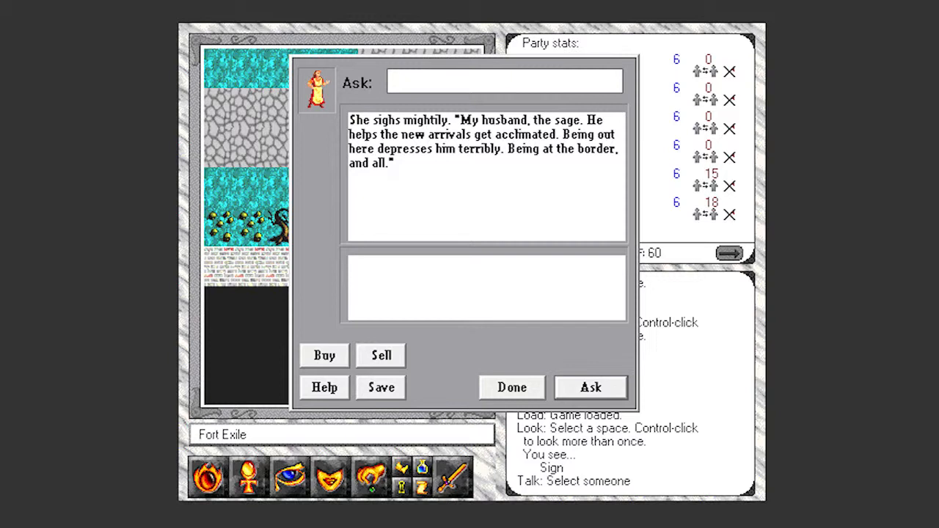
Ask Jan about the border and the Nephilim, then say bye to end the talk
text(bord)
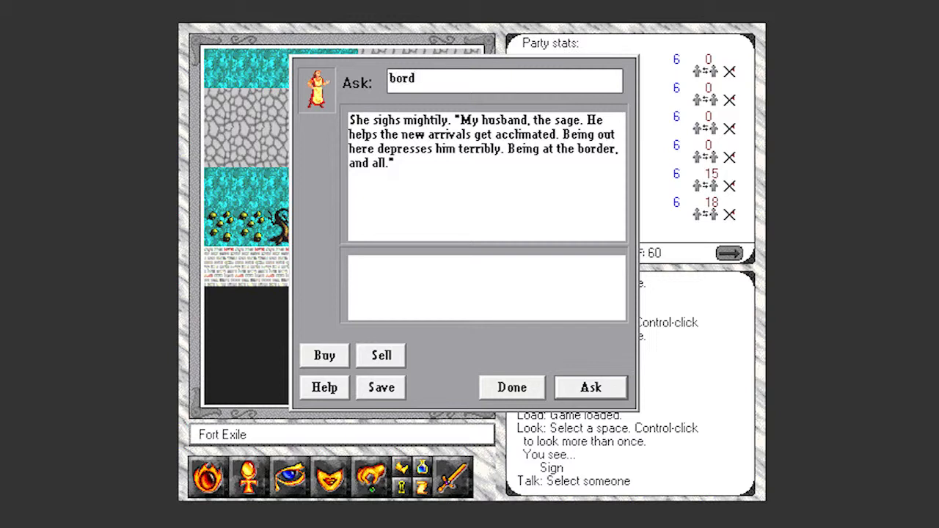
click(589, 388)
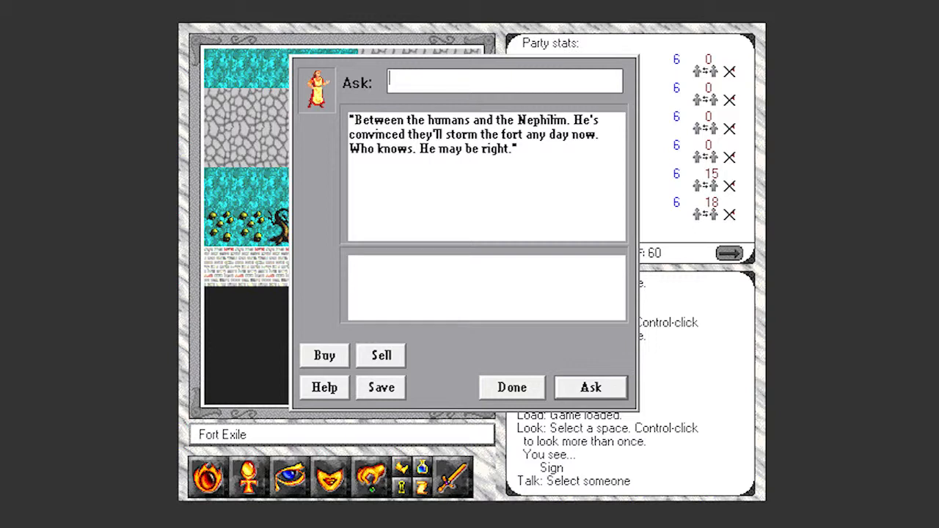
text(ne)
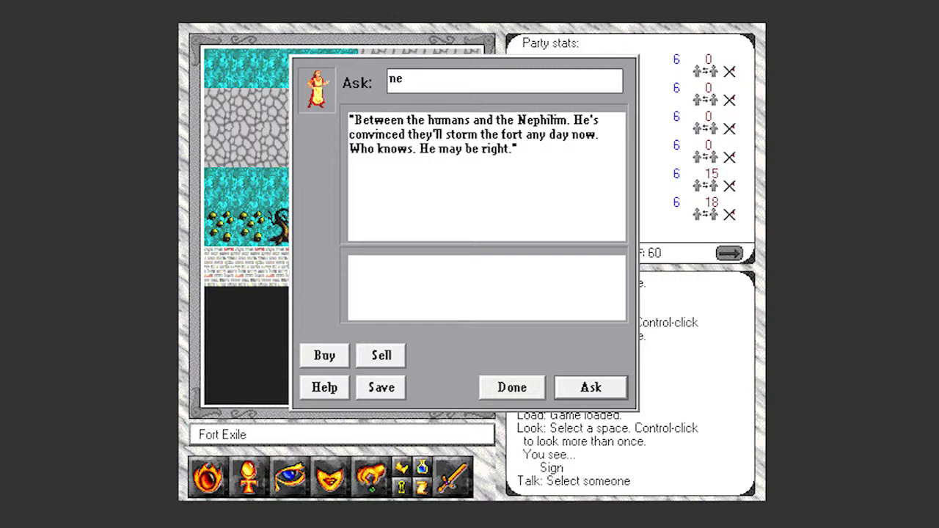
click(589, 387)
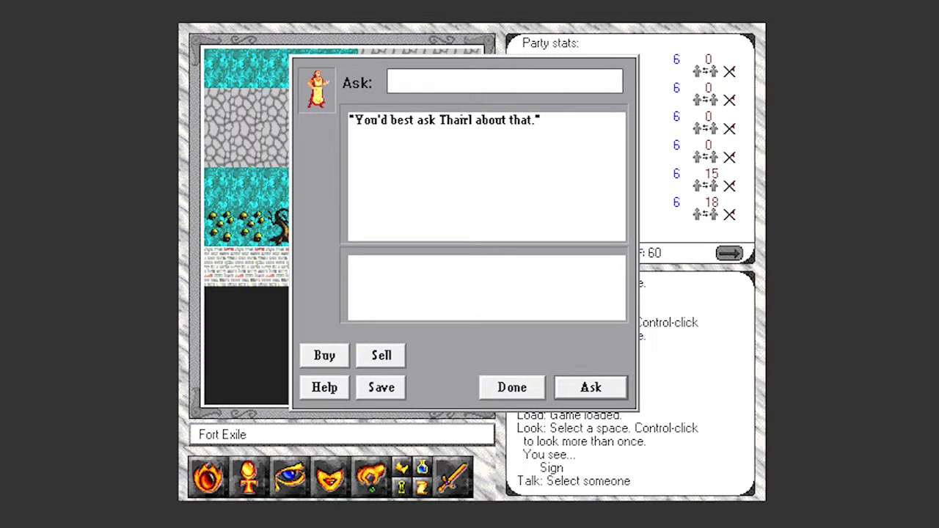
text(bye)
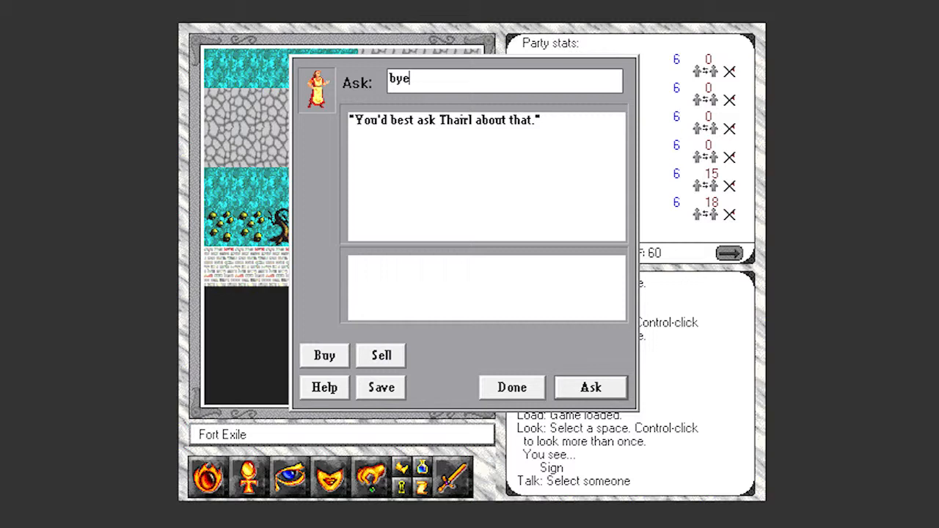
click(510, 387)
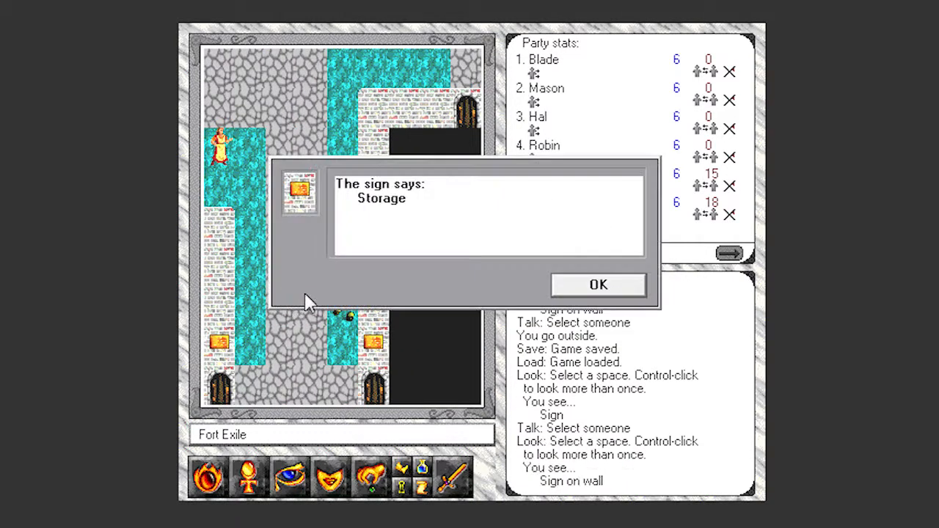
Dismiss the Storage sign, then read and dismiss the copper plaque naming Thairl the sage
click(597, 285)
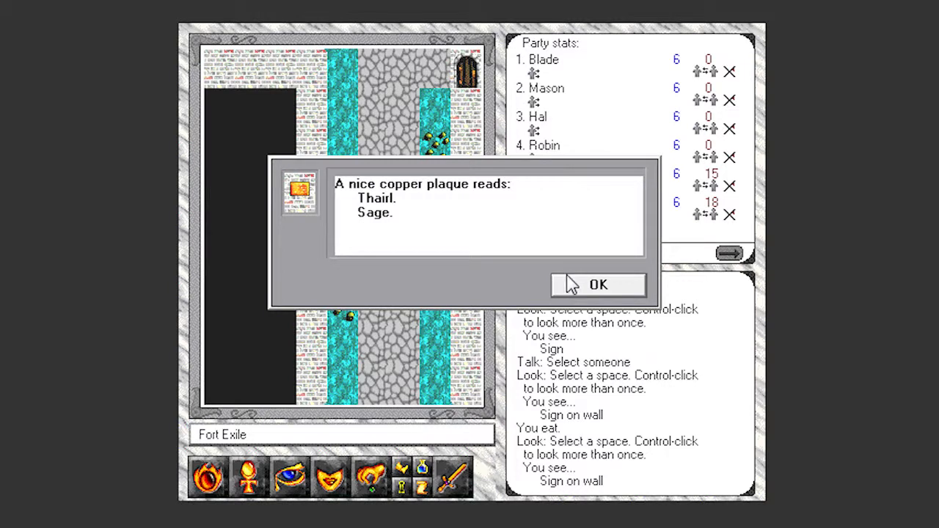
click(598, 284)
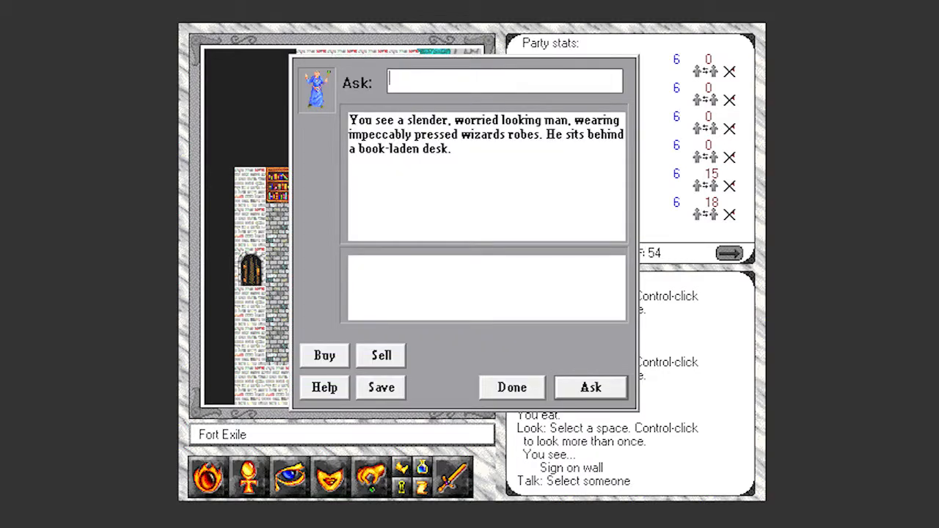
Ask the sage his name and request info to get his list of topics
text(name)
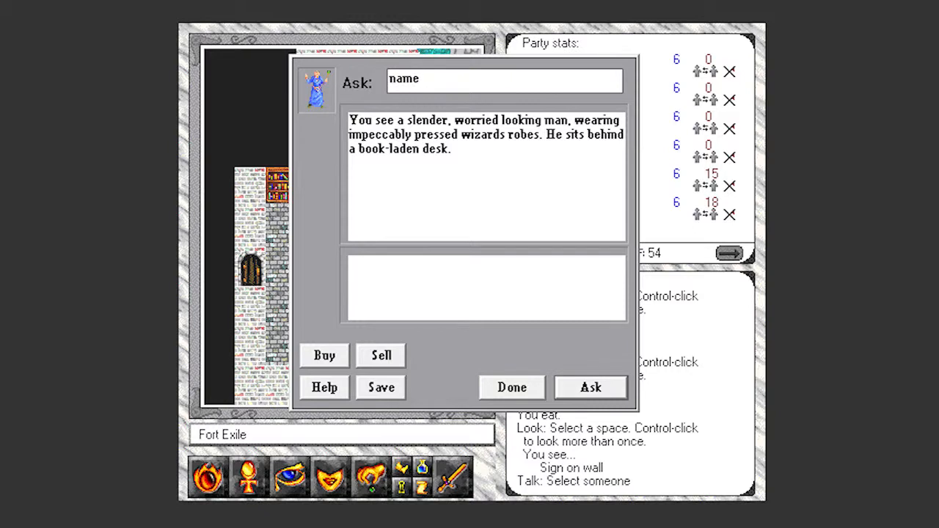
click(590, 388)
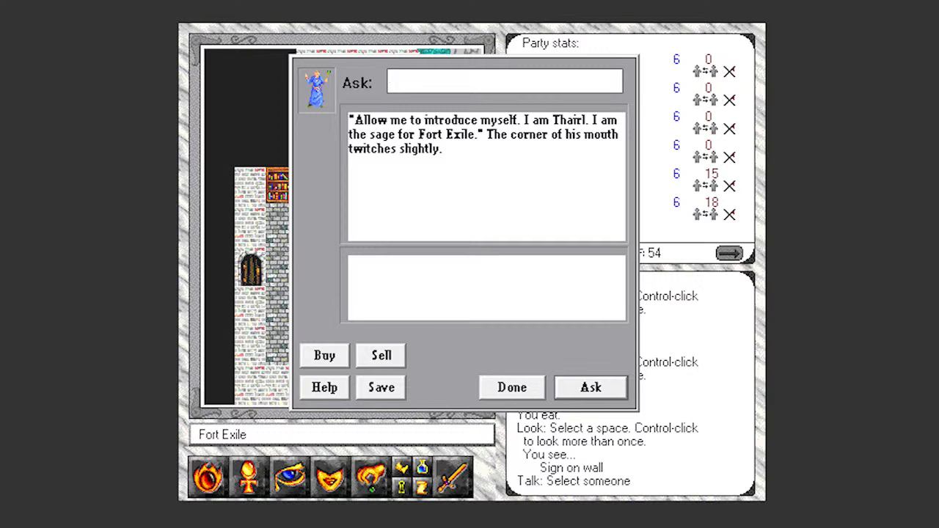
text(j)
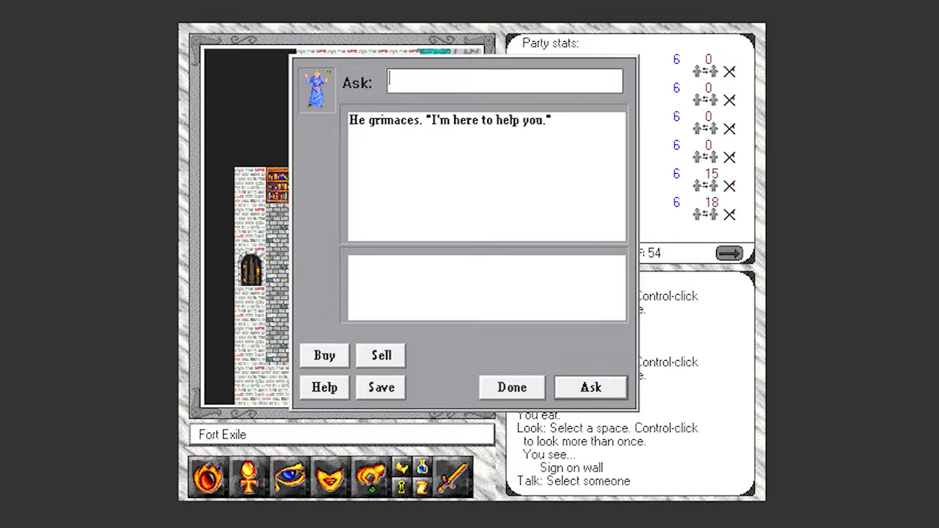
text(h)
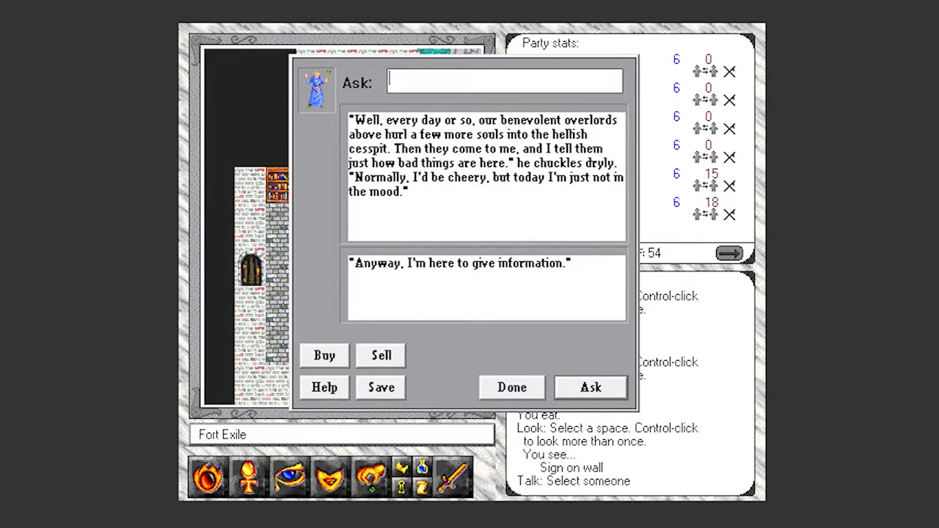
text(i)
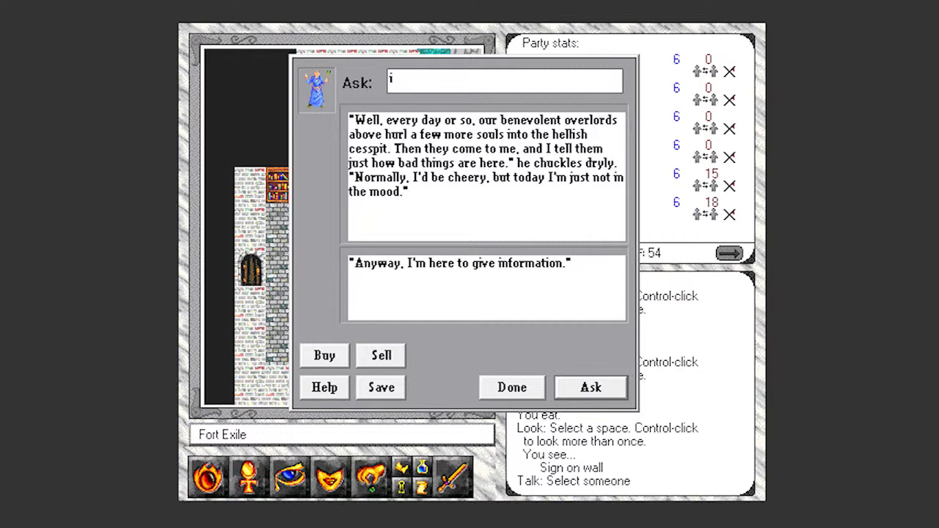
text(nfo)
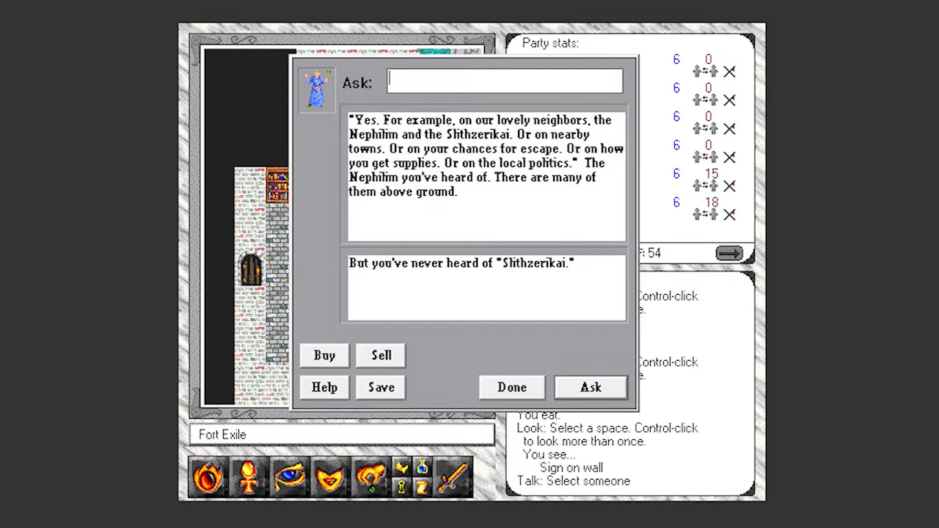
Ask Thairl about the Nephilim, the sliths and nearby towns Duvno and Silvar
click(589, 387)
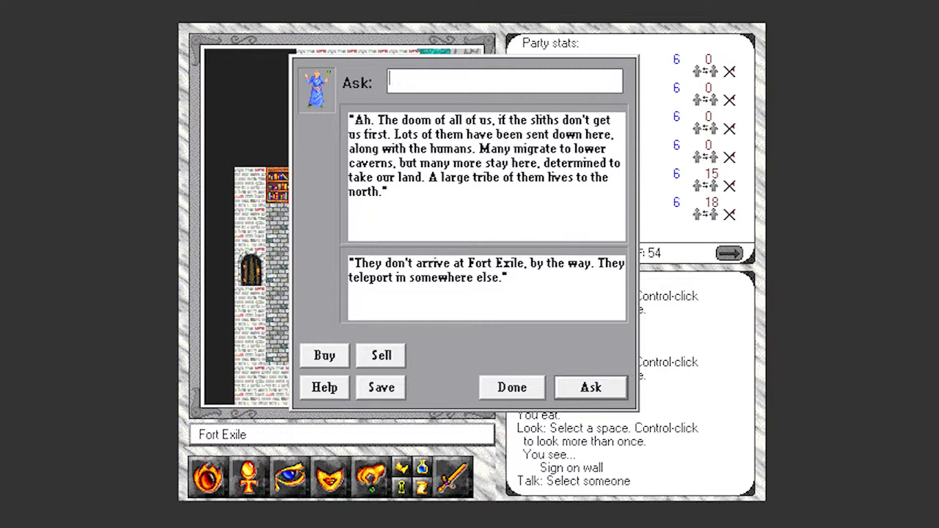
text(slith)
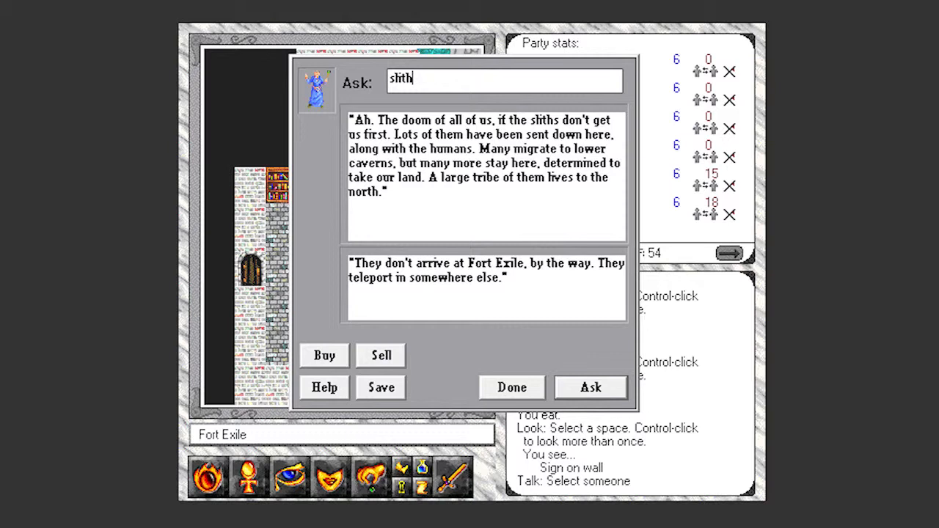
click(590, 387)
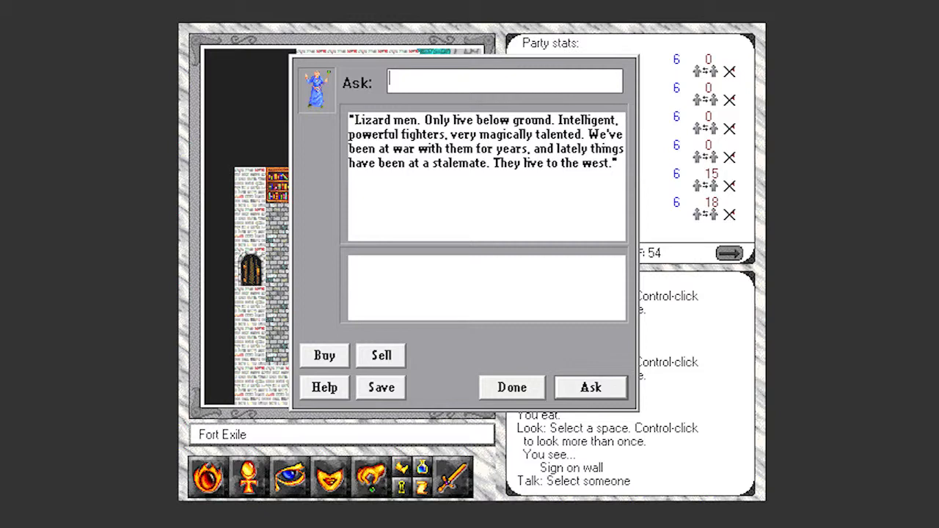
text(towns)
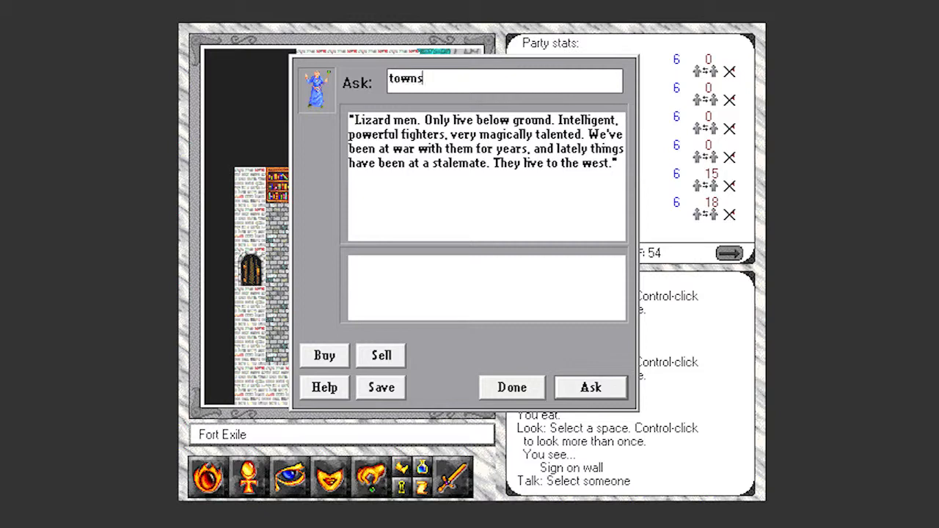
click(590, 387)
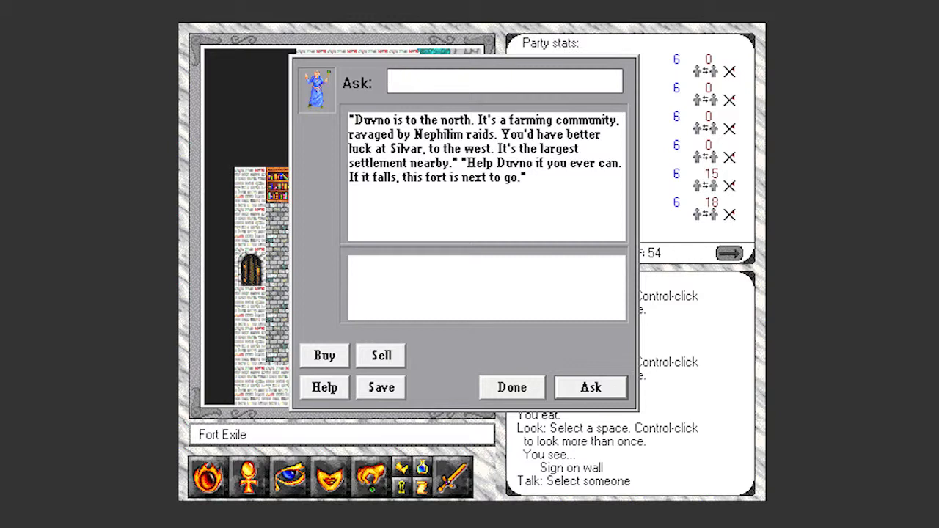
Ask Thairl about supplies, escape and local politics
text(s)
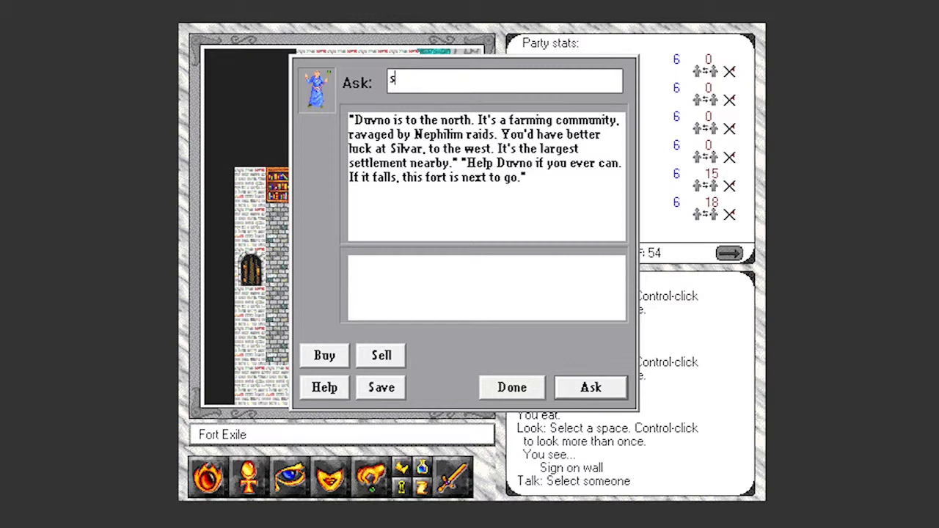
text(upp)
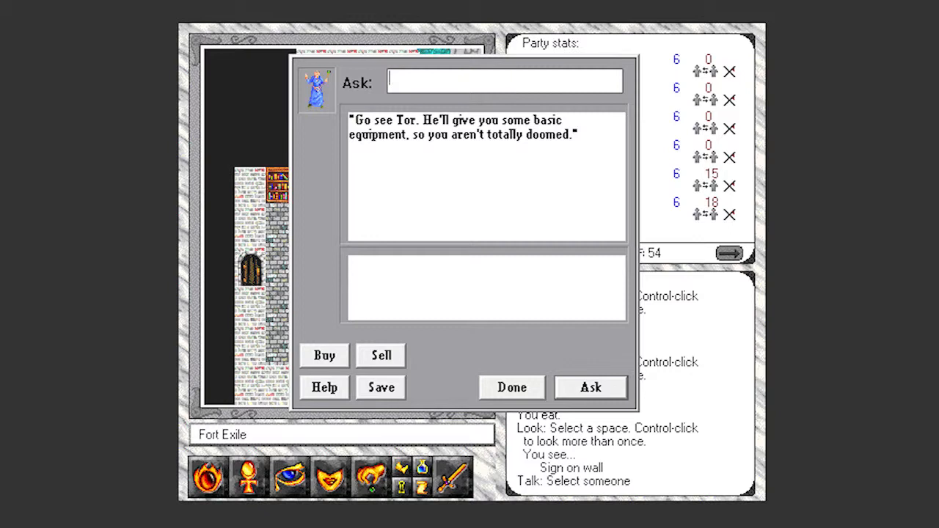
text(esca)
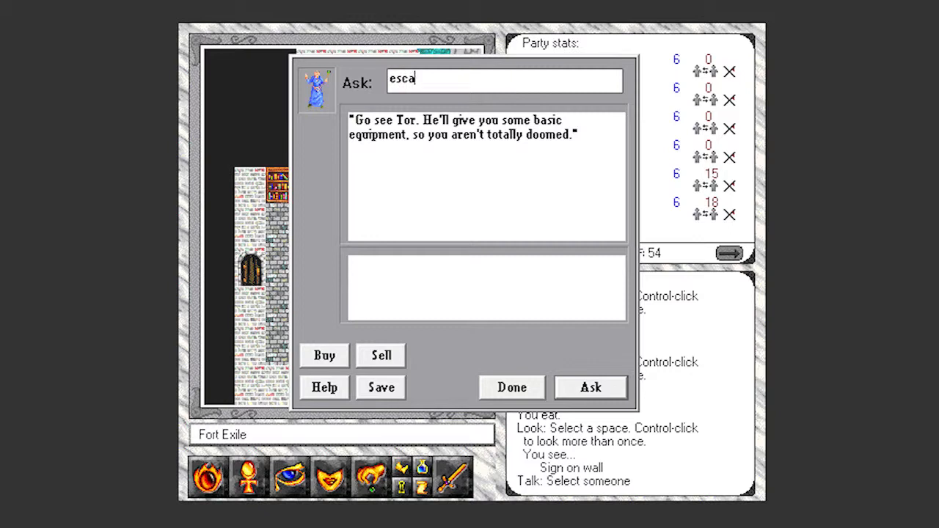
text(pe)
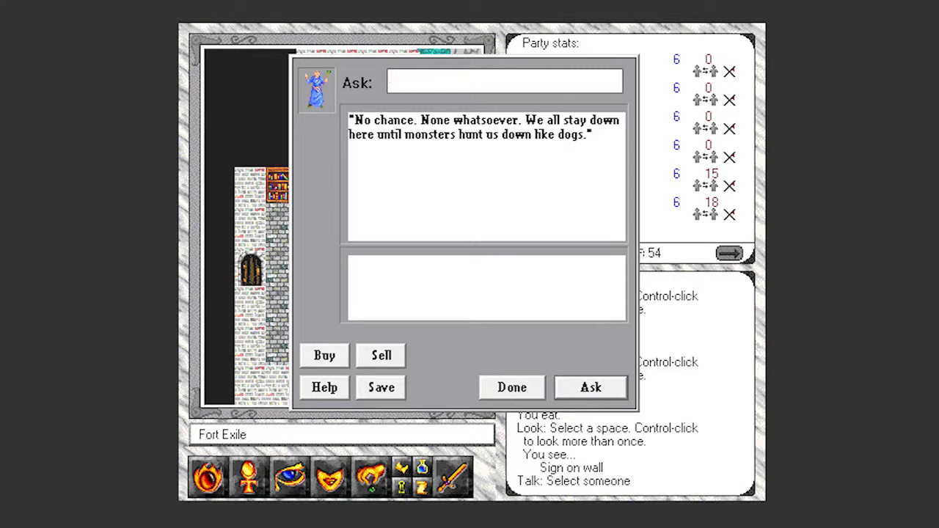
text(poli)
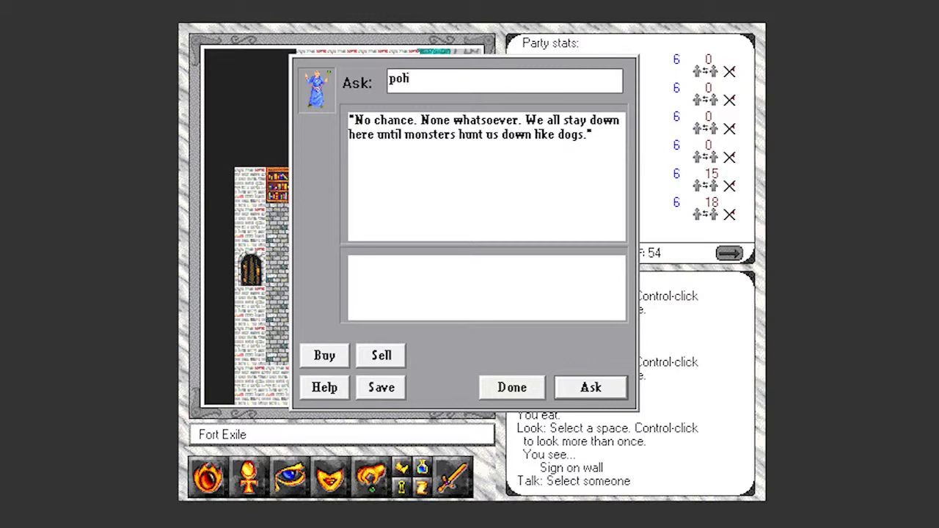
click(590, 387)
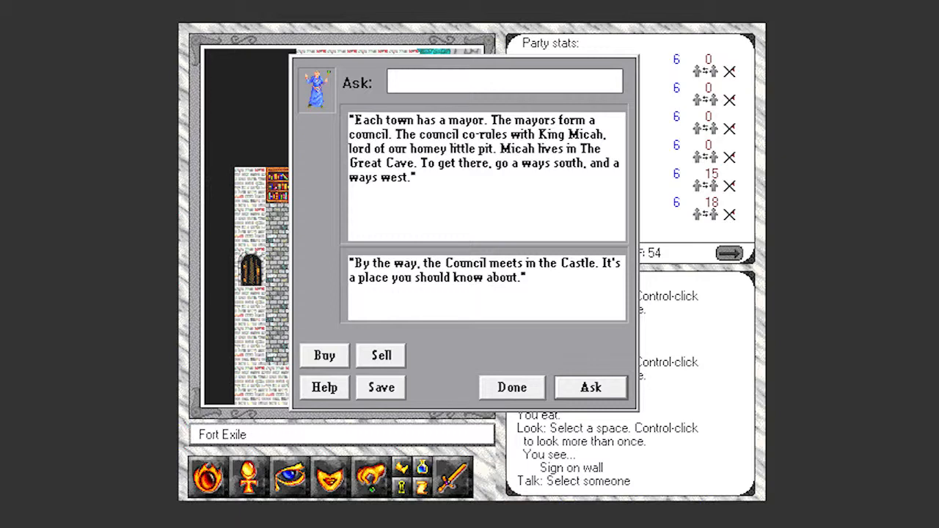
Ask Thairl about the Castle, then say bye to end the conversation
text(cast)
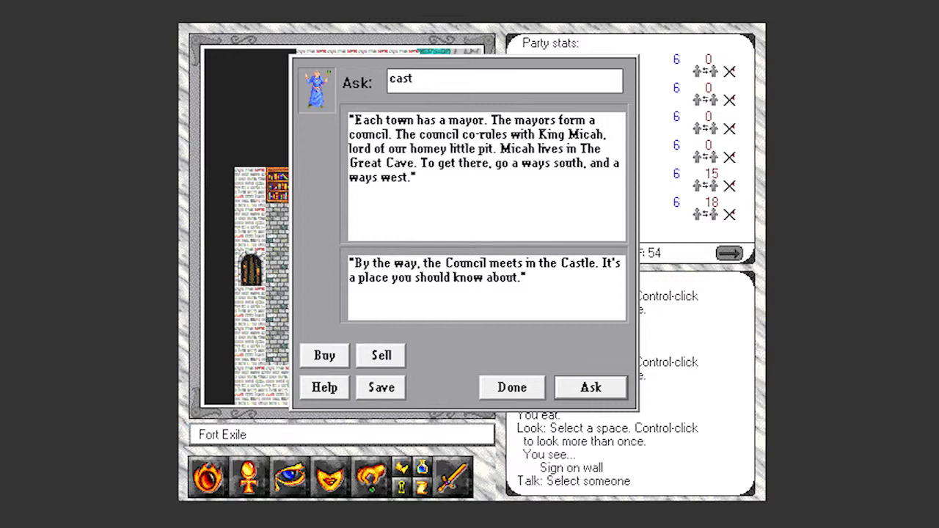
click(590, 387)
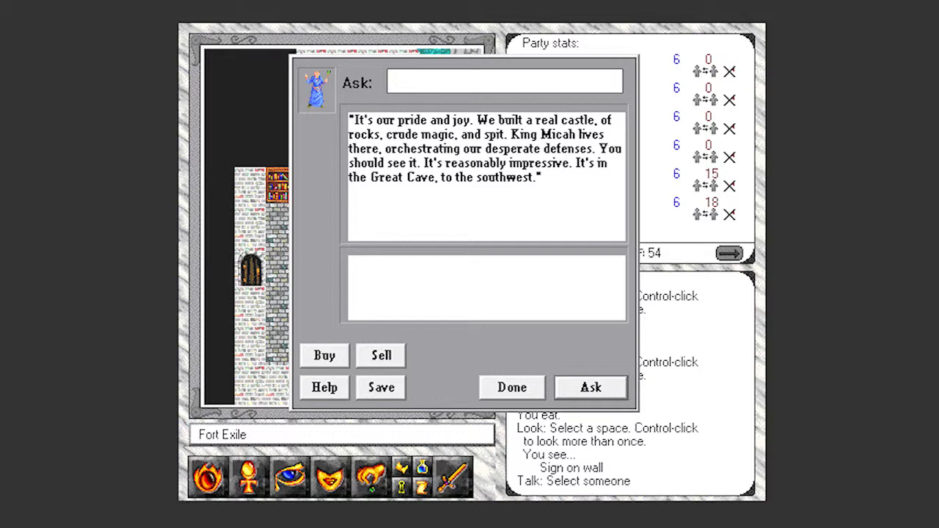
text(bye)
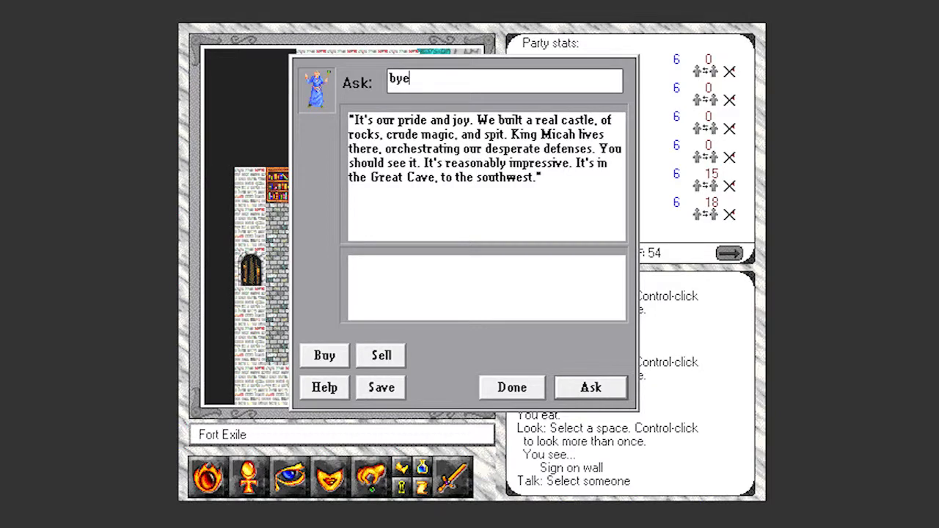
click(510, 387)
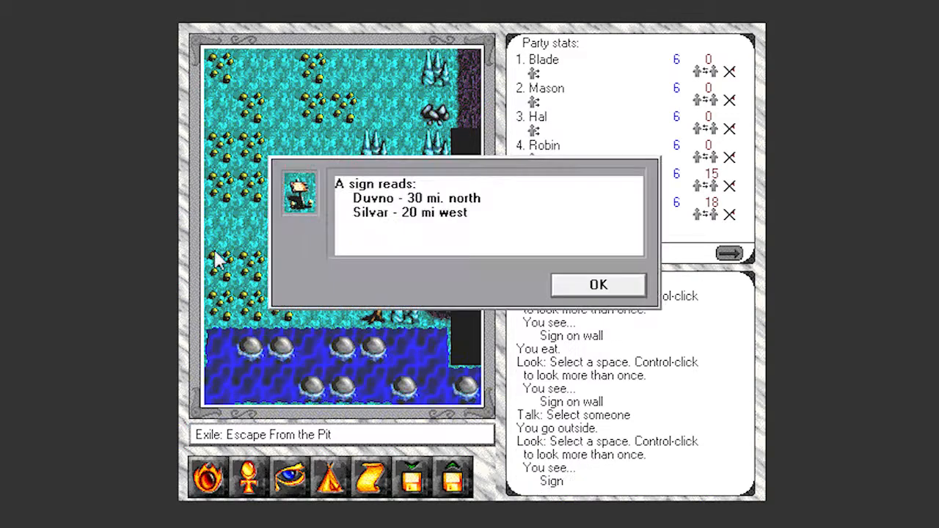
mouse_move(546, 281)
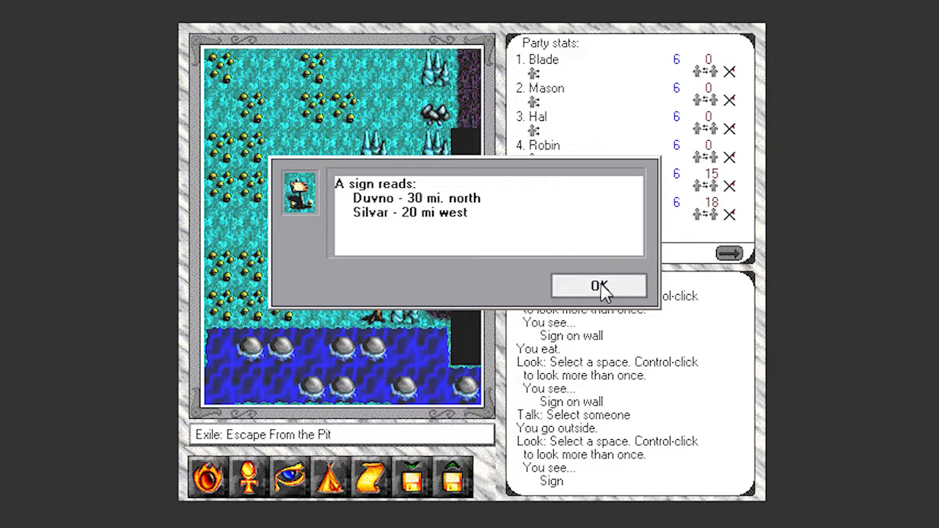
Read and dismiss the Duvno–Silvar road sign and the Cotra, Mertis and Castle sign
click(598, 286)
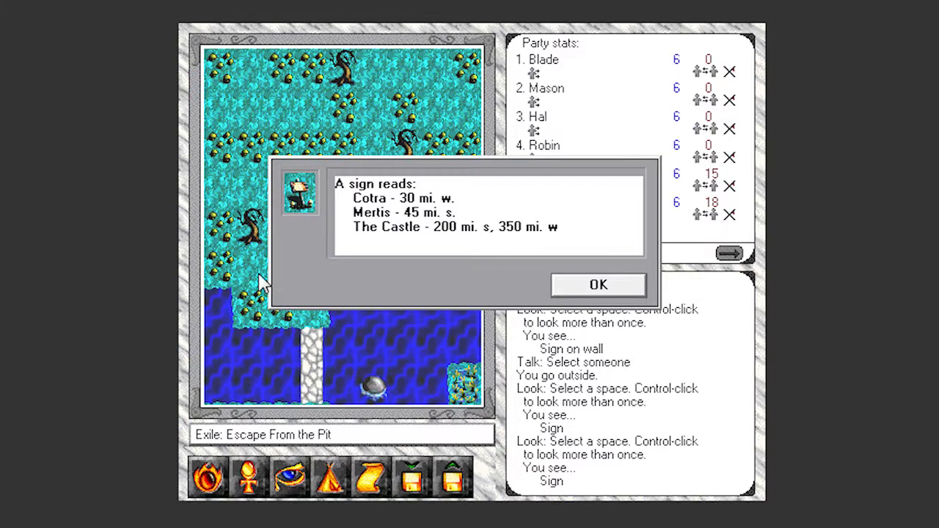
mouse_move(292, 299)
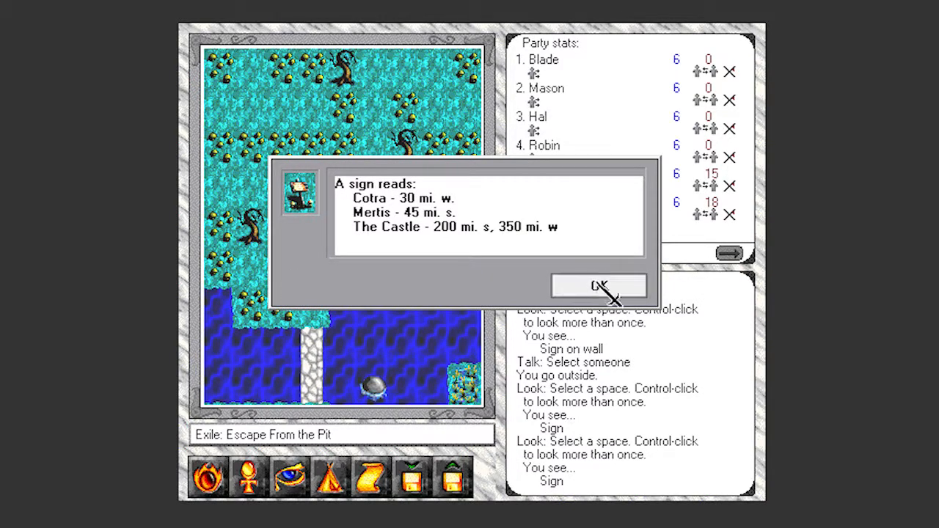
click(597, 285)
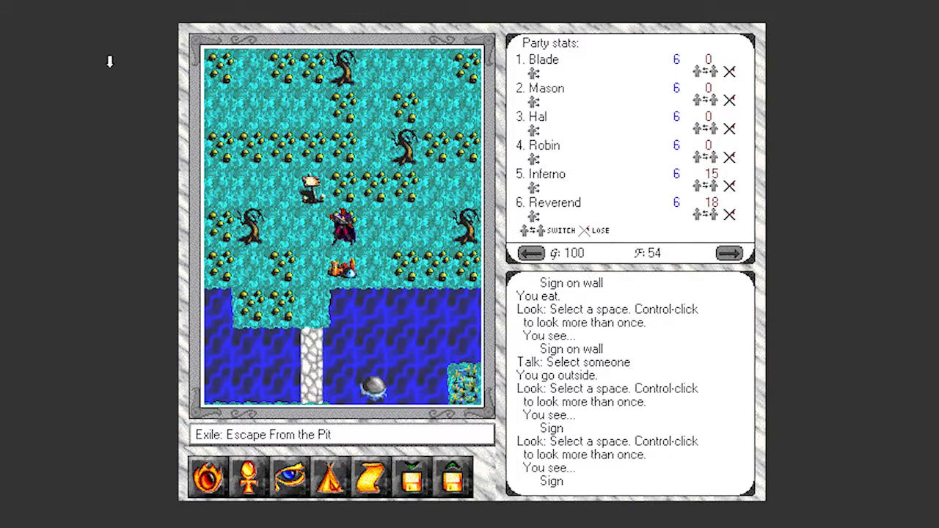